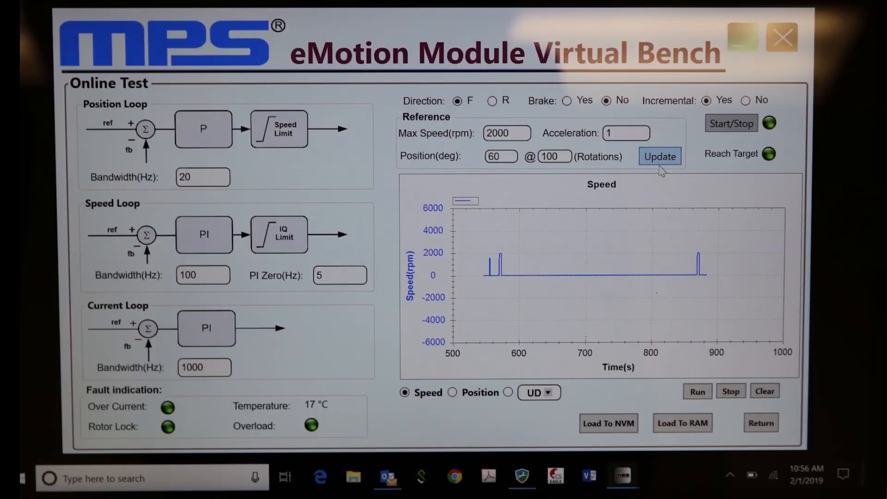
Open the eMotion Family folder in File Explorer to reach the Virtual Bench V1.75 installer.
click(782, 37)
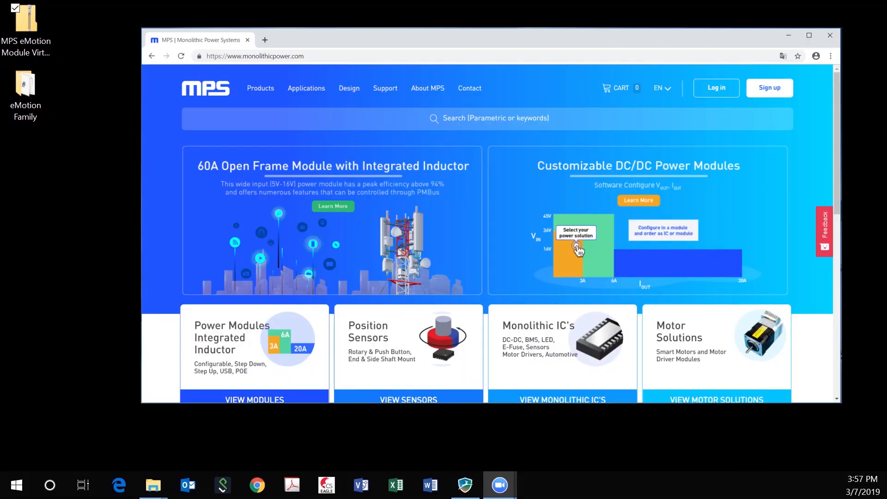
click(152, 485)
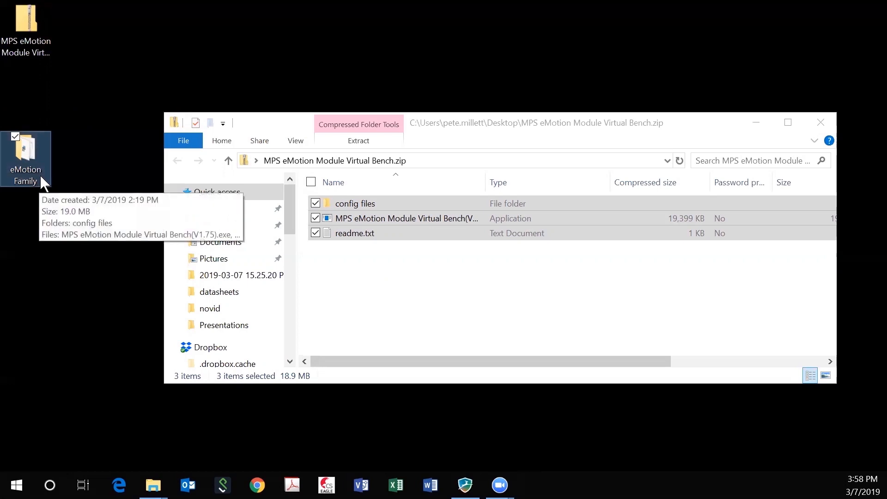
mouse_move(34, 161)
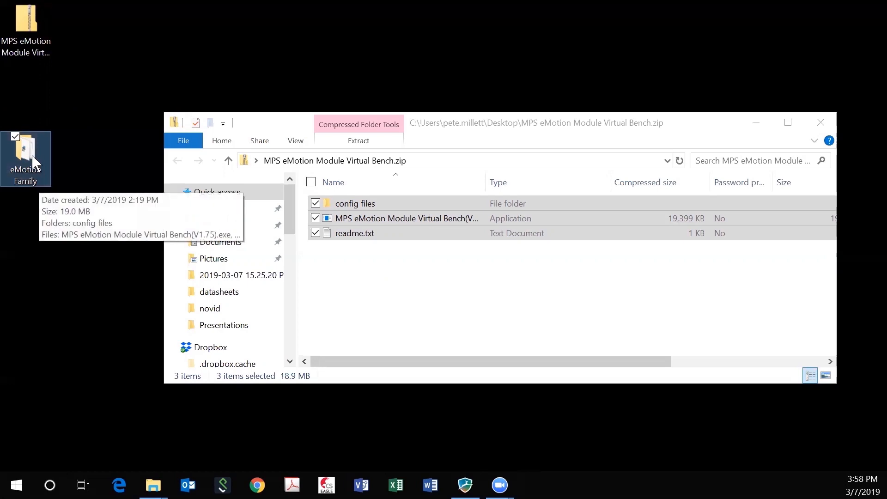
double_click(25, 149)
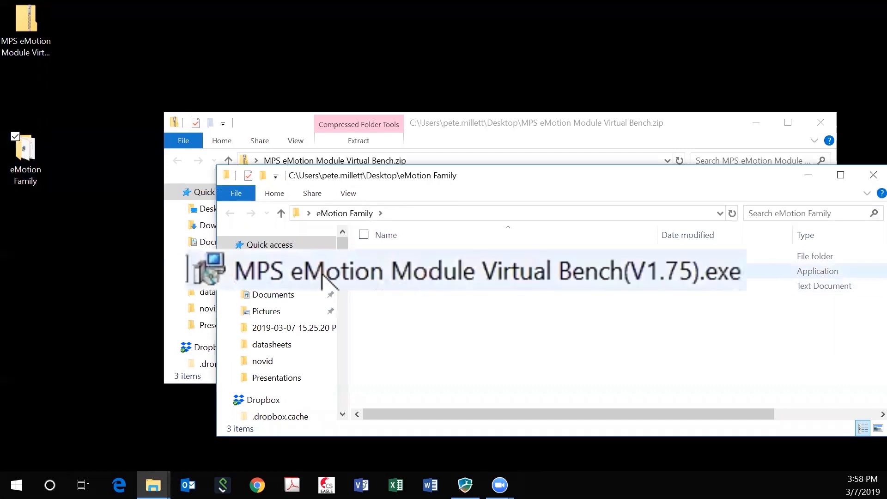
mouse_move(331, 283)
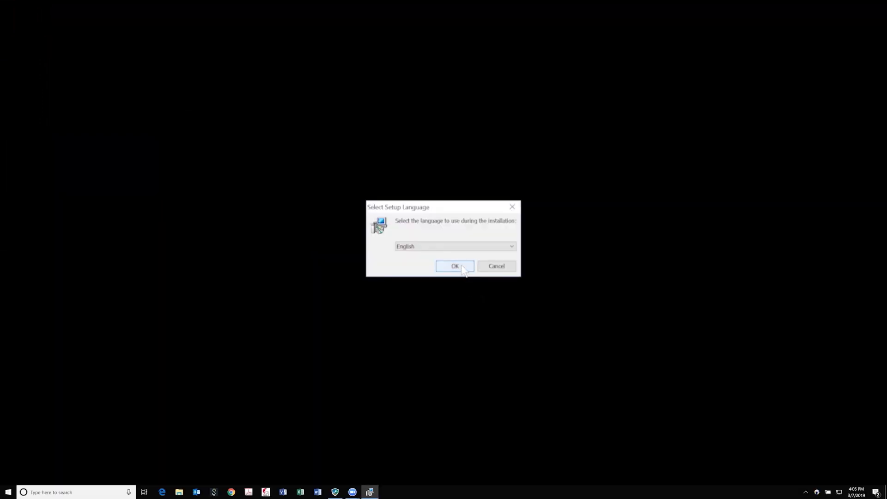
Install Virtual Bench in English, accepting the license, default folder and both shortcuts.
click(455, 266)
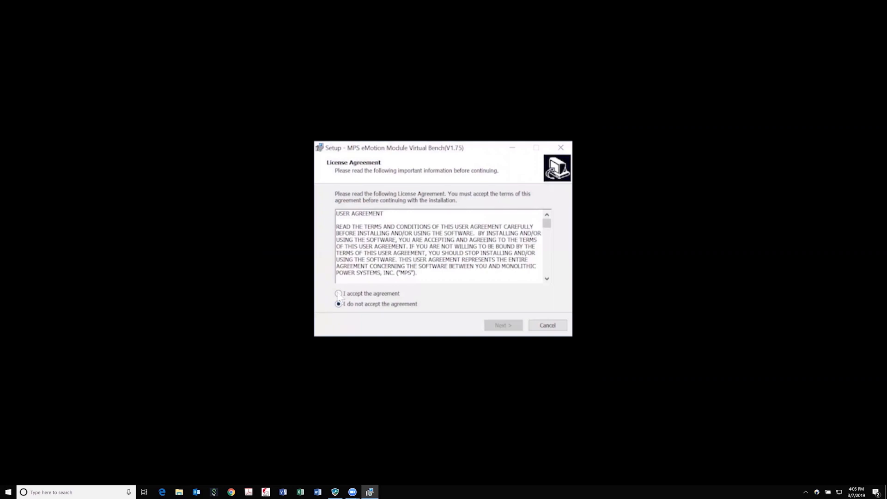
click(338, 293)
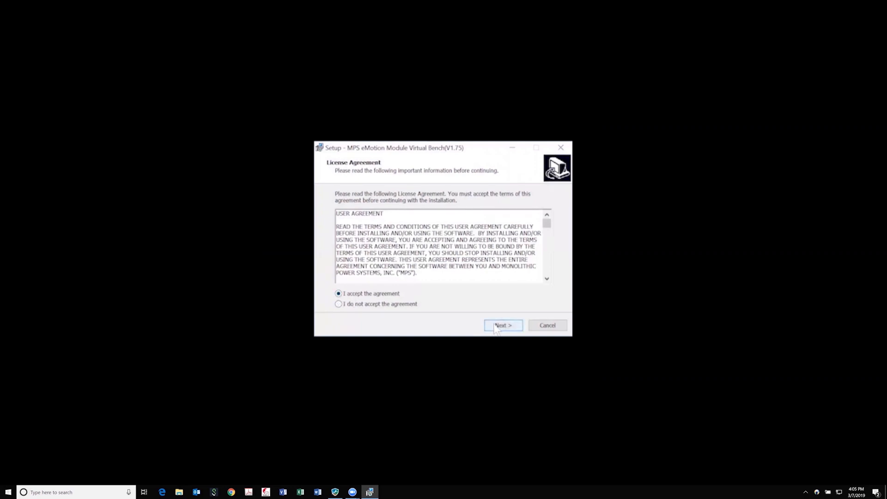
click(502, 326)
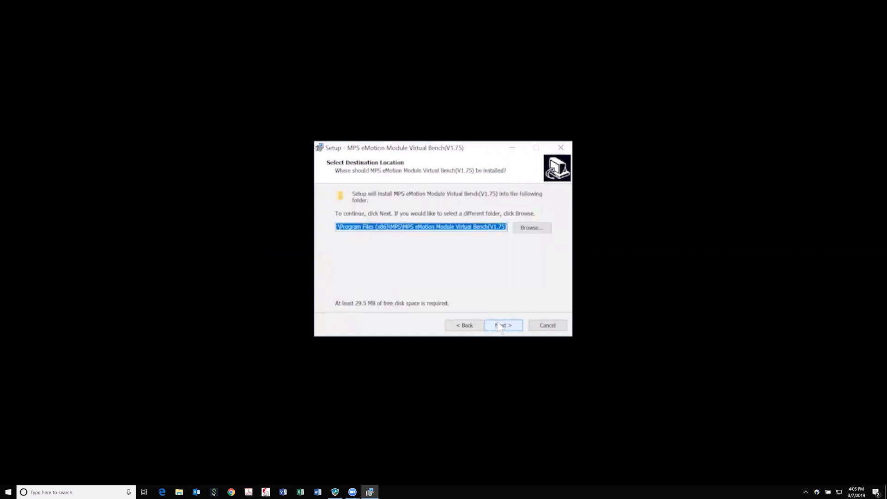
click(502, 325)
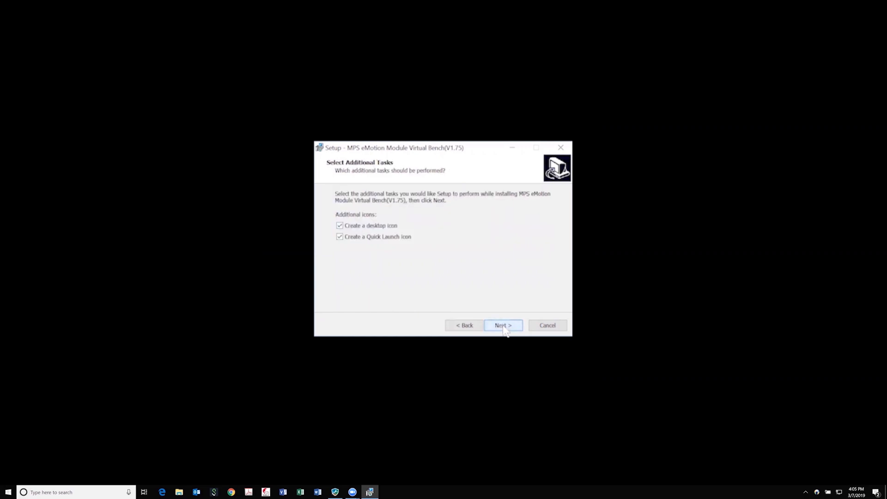
click(502, 325)
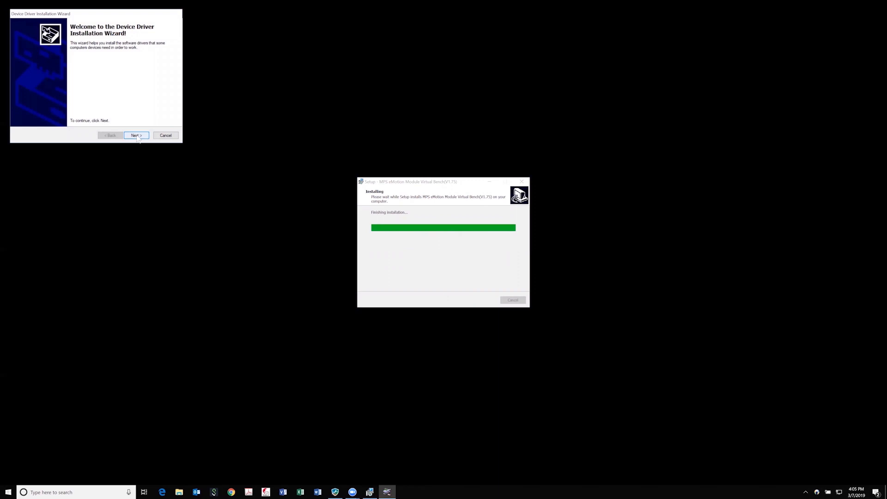
Install the device drivers, finish setup and launch Virtual Bench.
click(135, 135)
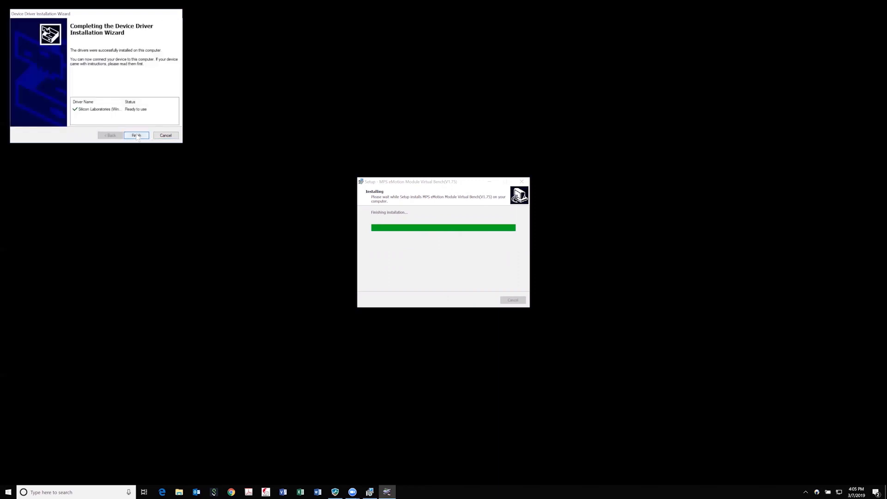
click(136, 136)
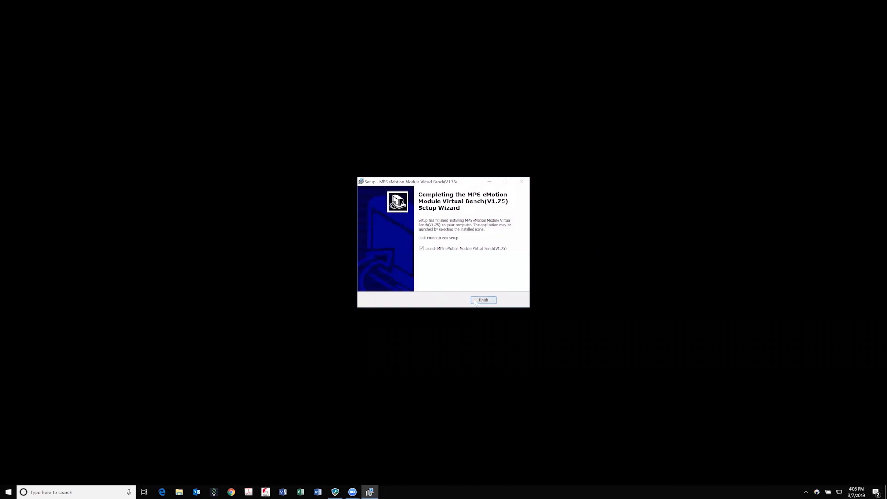
click(483, 300)
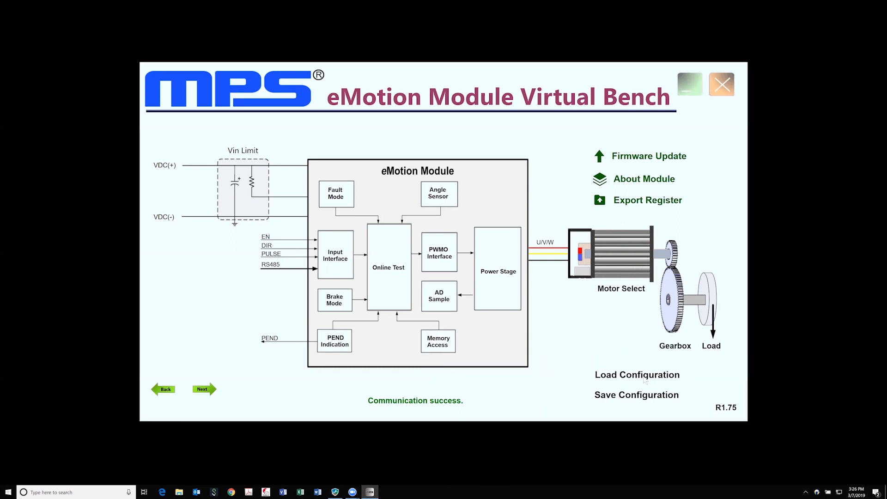
Load an .xml motor configuration from config files, dismiss the notice, and enter Online Test.
click(637, 375)
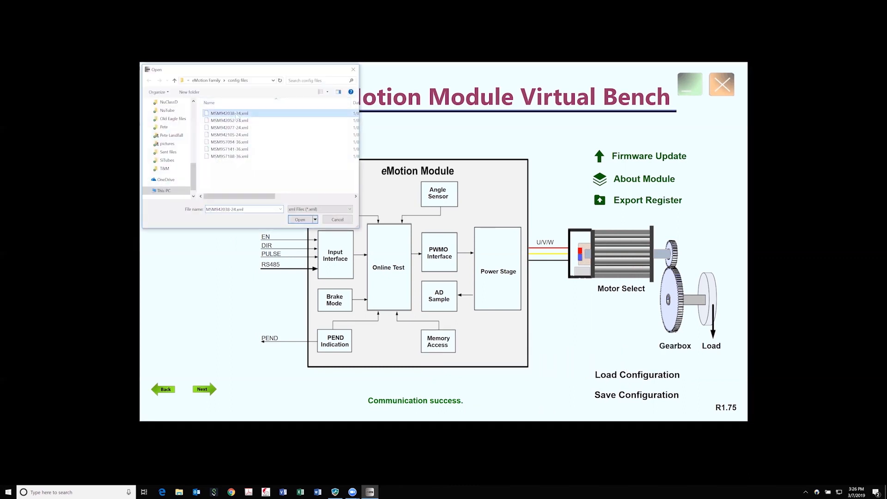
click(300, 220)
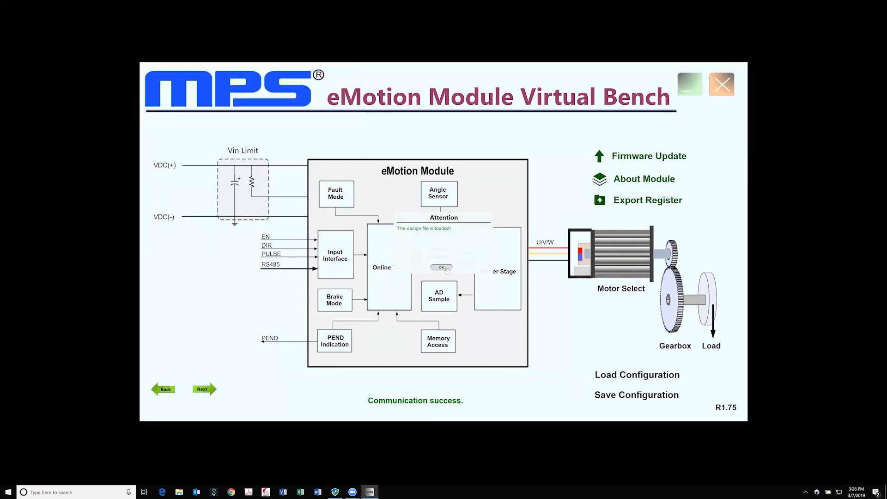
click(441, 268)
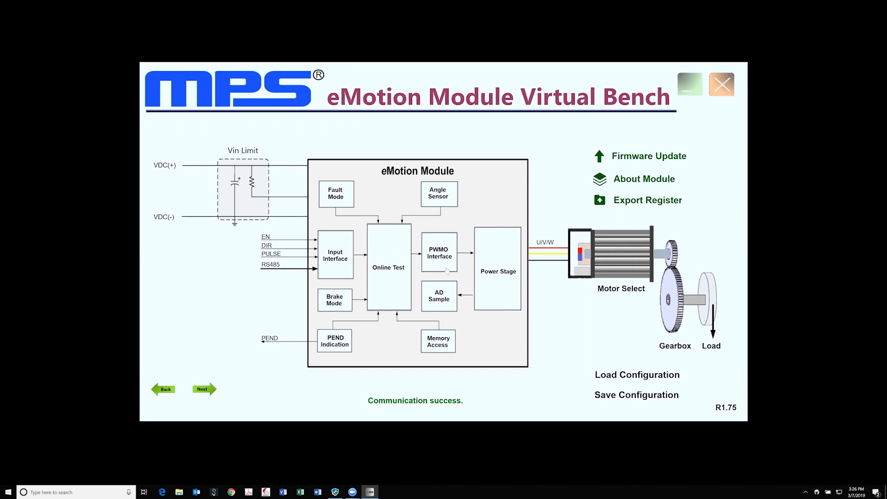
click(388, 267)
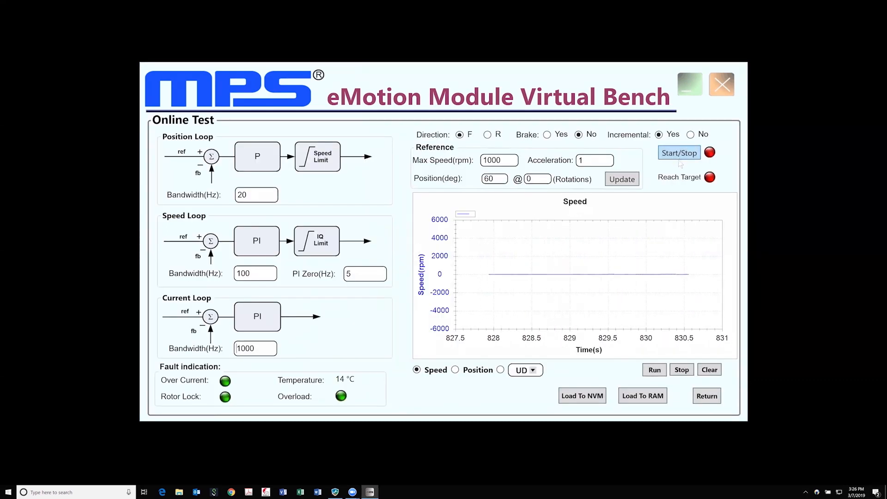
Start the motor, let speed rise toward 1000 rpm, and return to the block diagram.
click(679, 153)
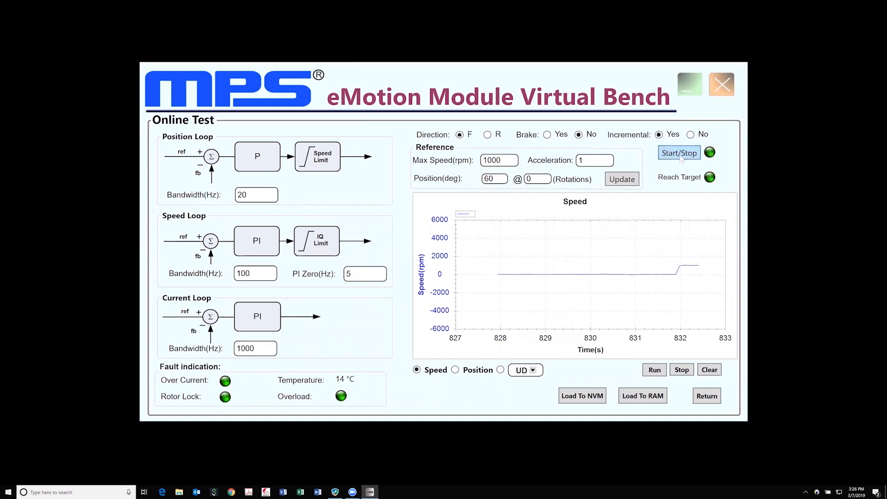
click(707, 396)
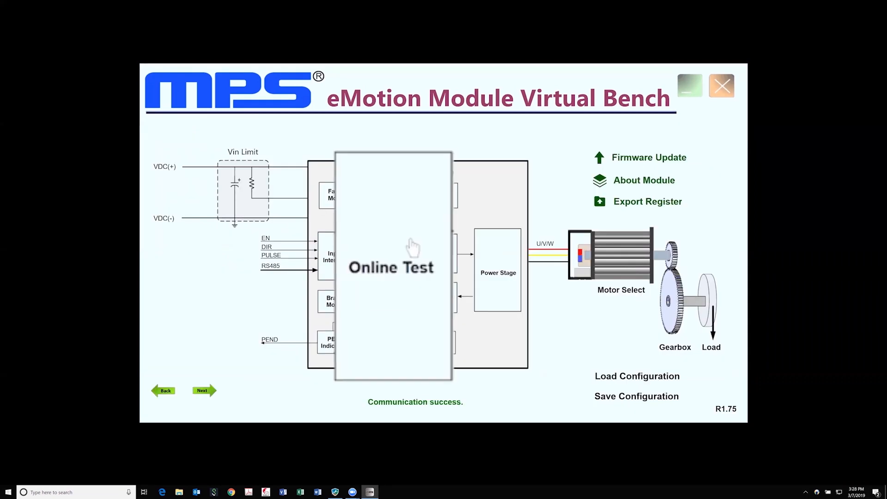
mouse_move(416, 249)
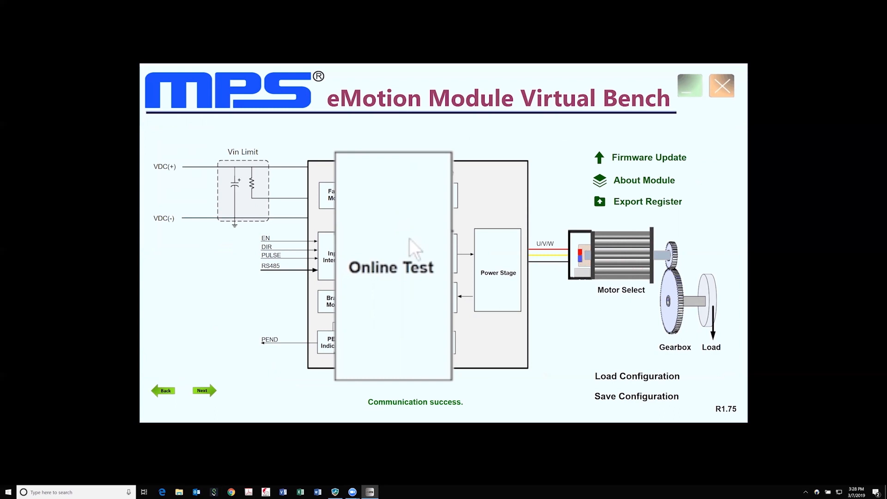
Reopen Online Test, start the motor, and apply a 3000 r/min speed setpoint.
click(391, 268)
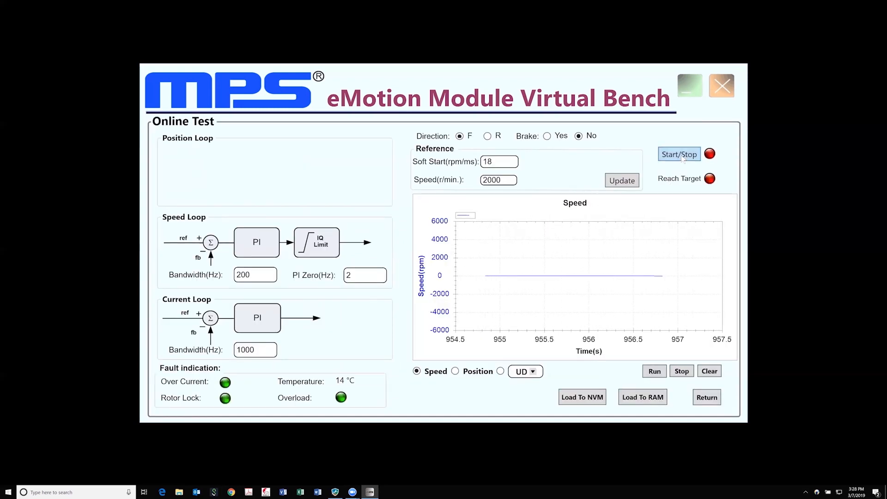
click(678, 154)
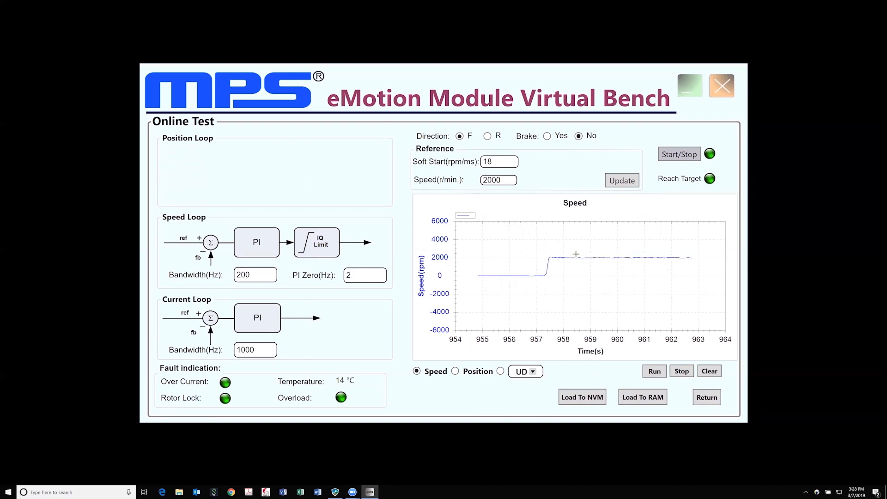
triple_click(497, 180)
text(3000)
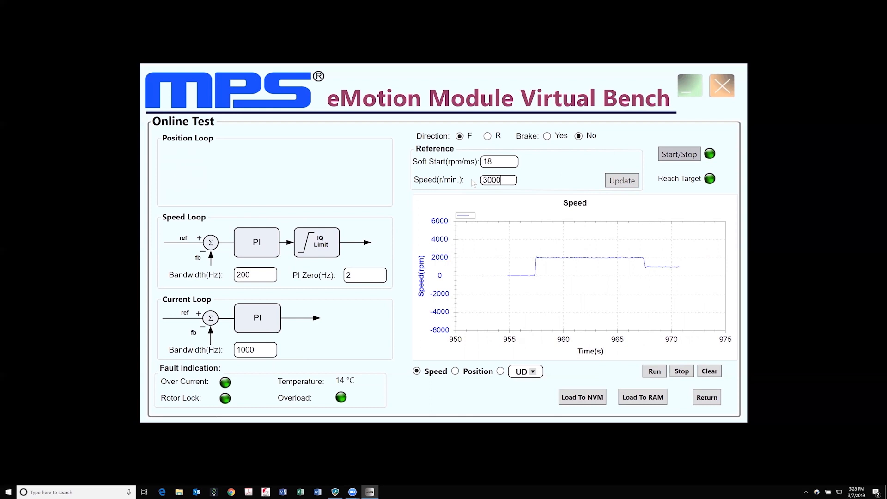
click(622, 180)
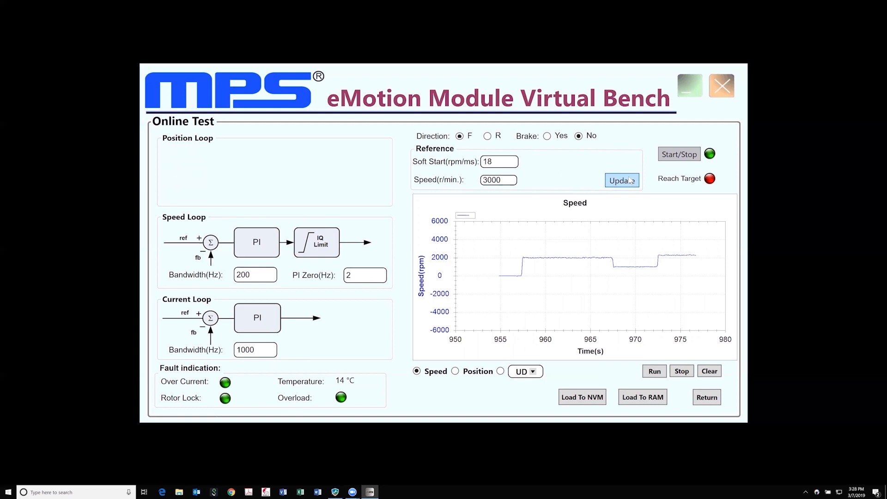
mouse_move(582, 397)
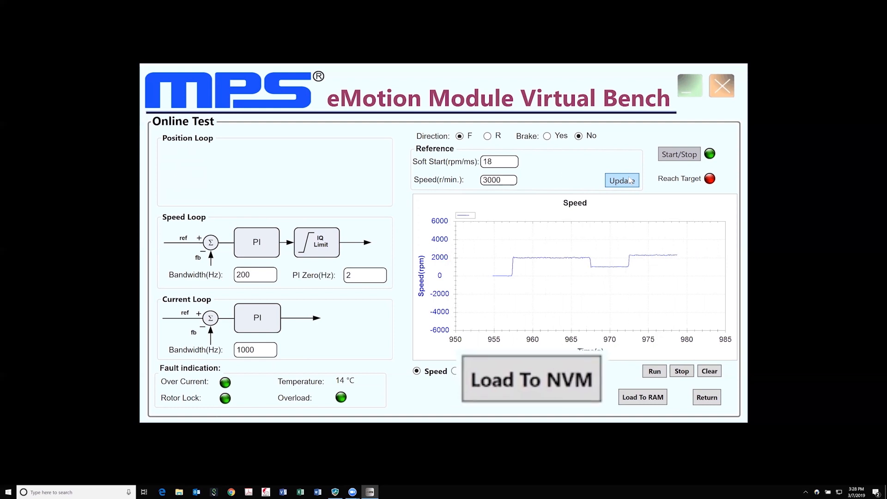